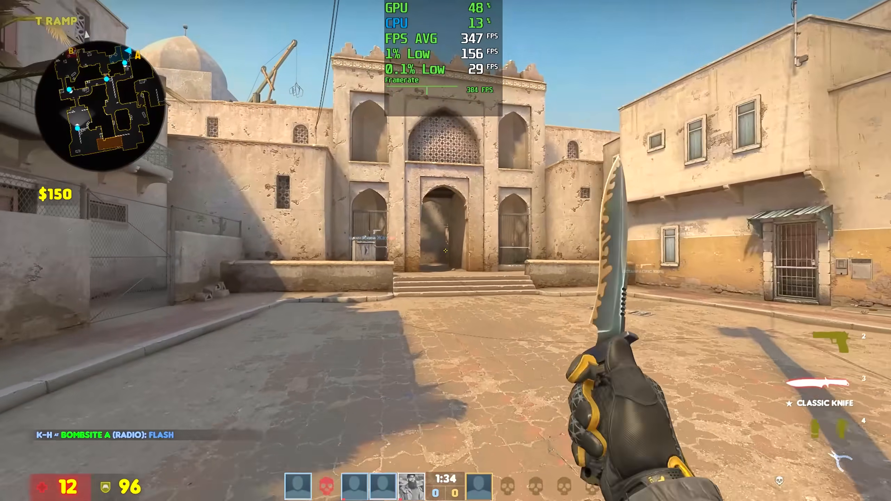
- Set csgo.exe's processor affinity to exclude CPU 0, keeping CPU 1 onward
key("2")
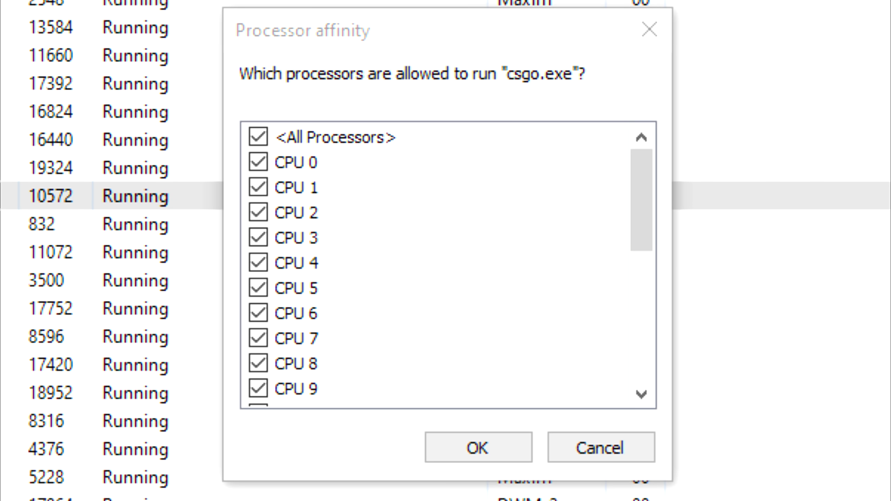
left_click(258, 136)
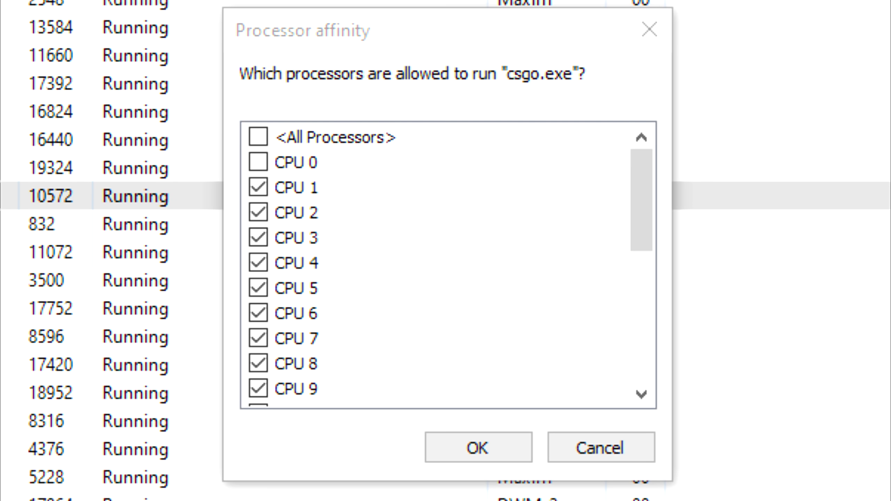
left_click(478, 447)
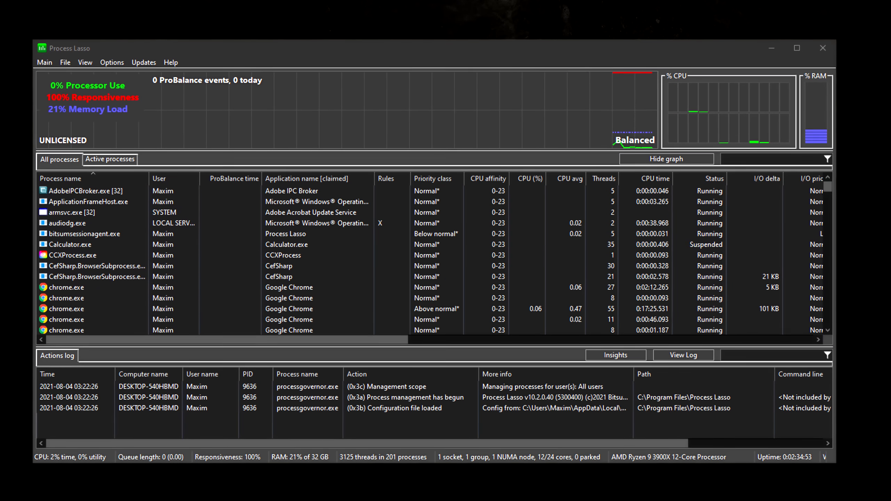
- Bring up the context menu of actions for a process in Process Lasso's list
right_click(80, 205)
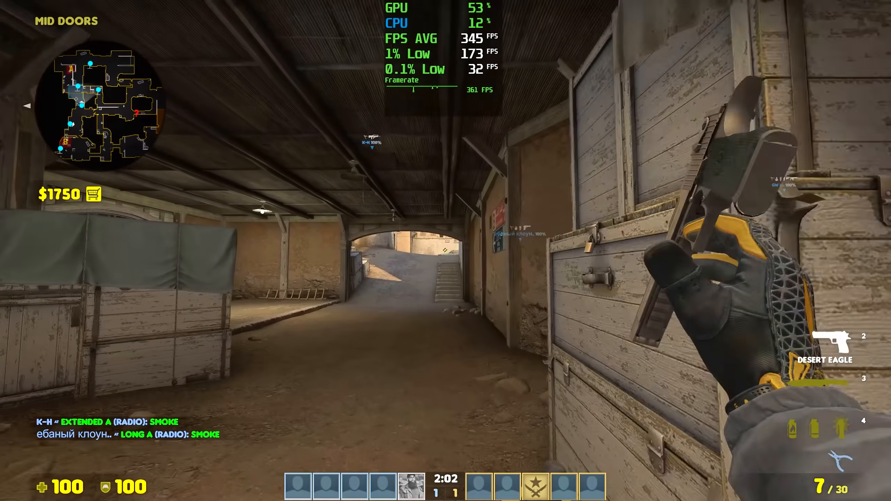
key("3")
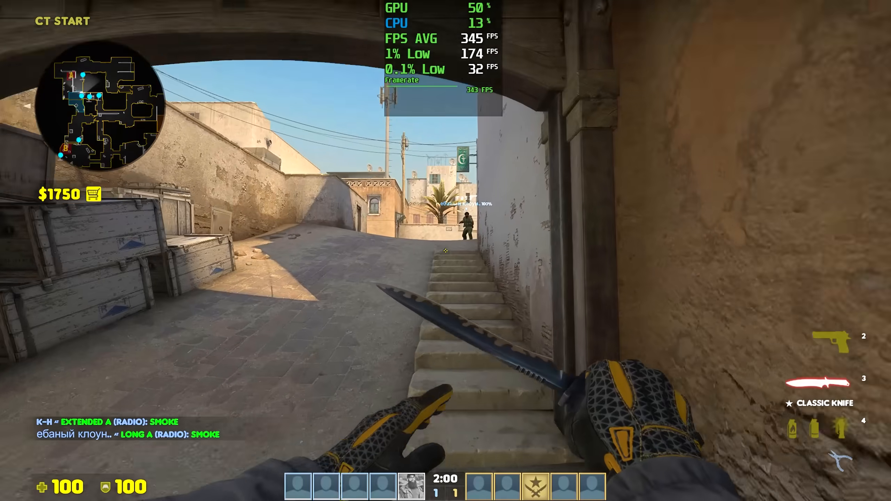